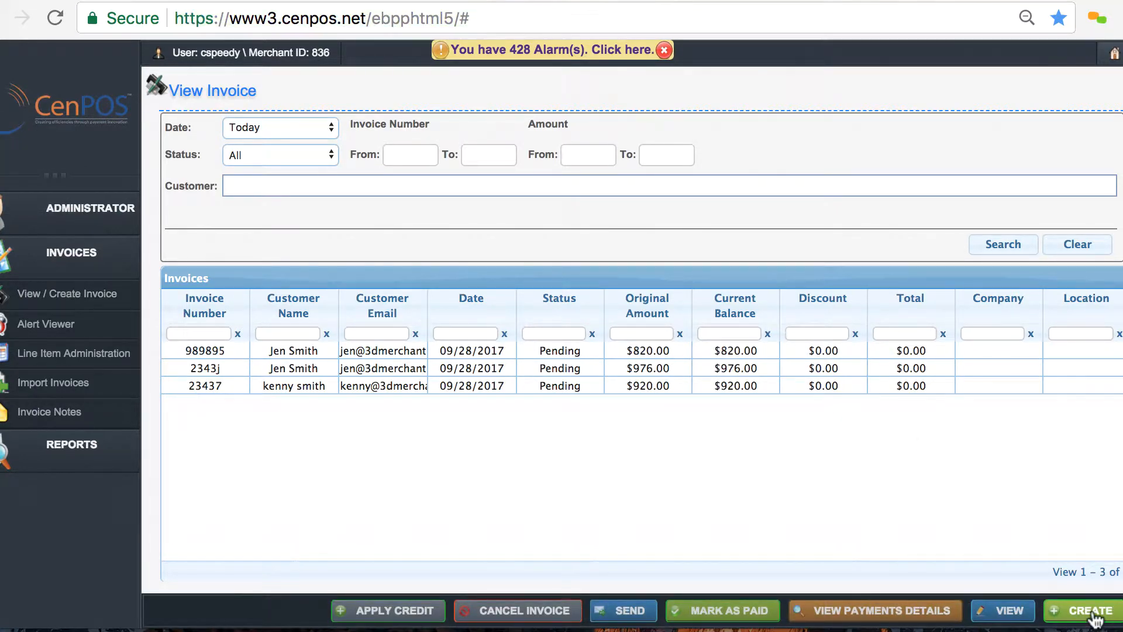
Start a new invoice and search the customer field for 'Wanda'.
{"action": "left_click", "coordinate": [1089, 611]}
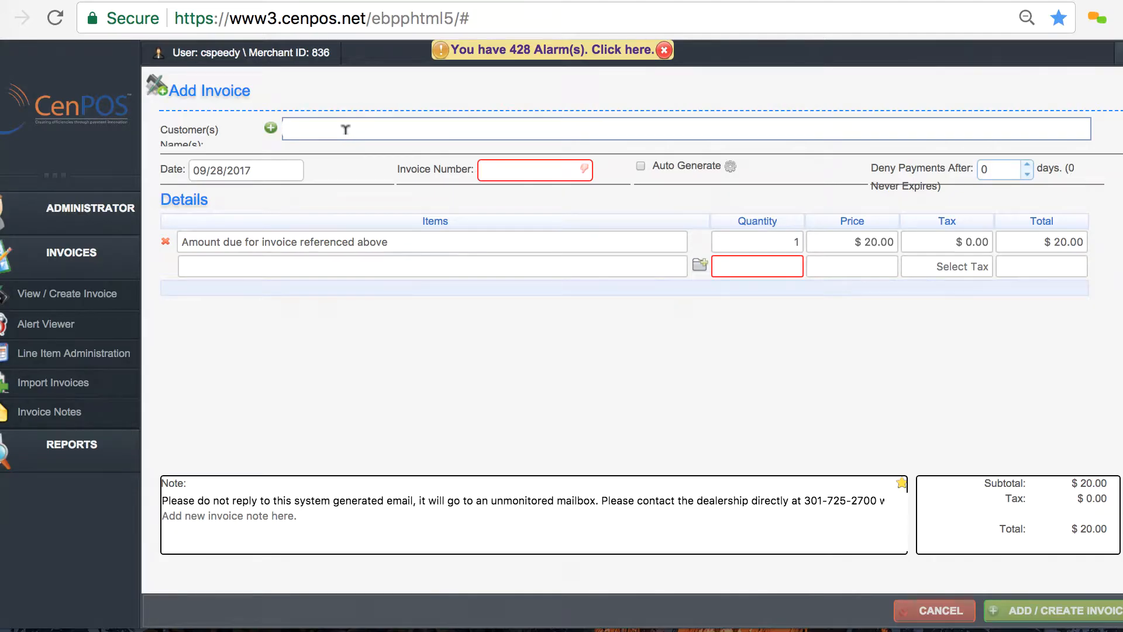
{"action": "left_click", "coordinate": [684, 129]}
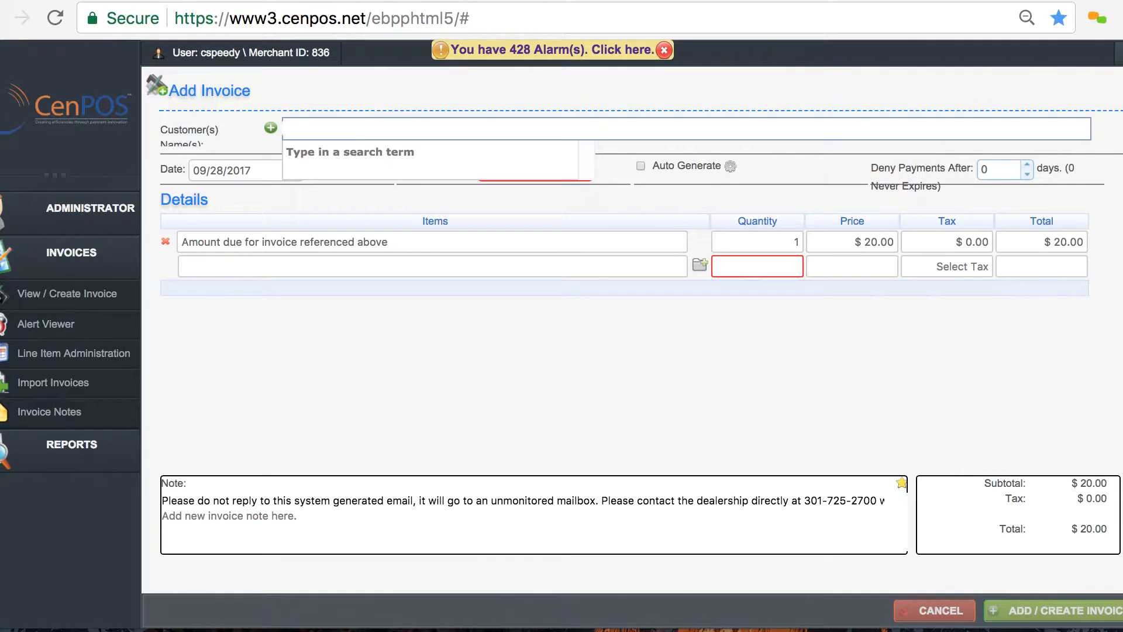
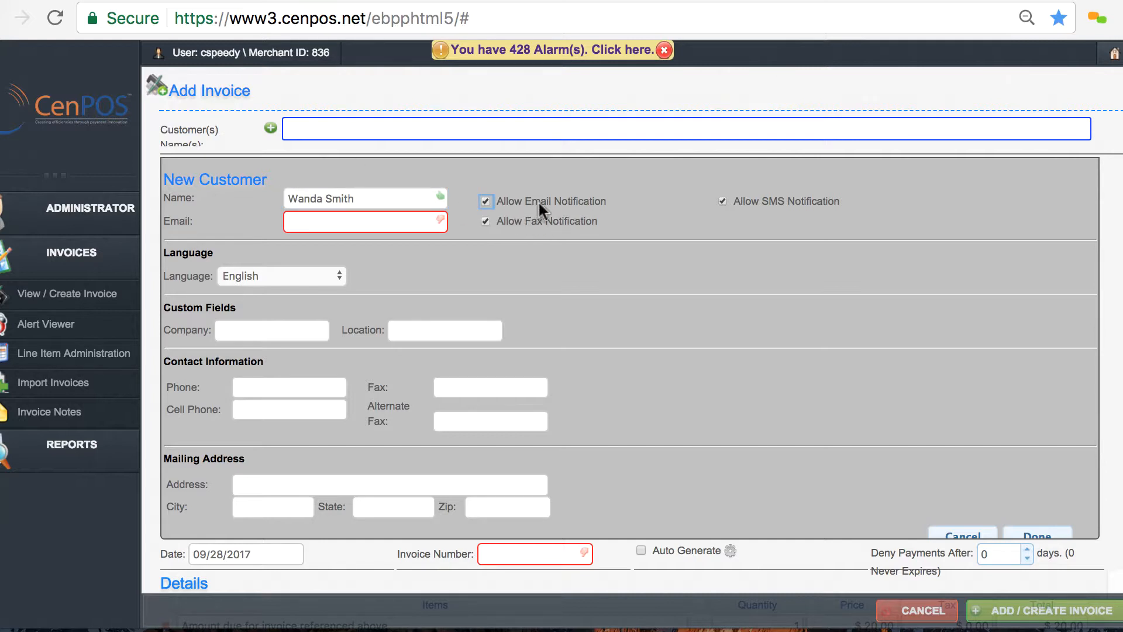
{"action": "mouse_move", "coordinate": [546, 218]}
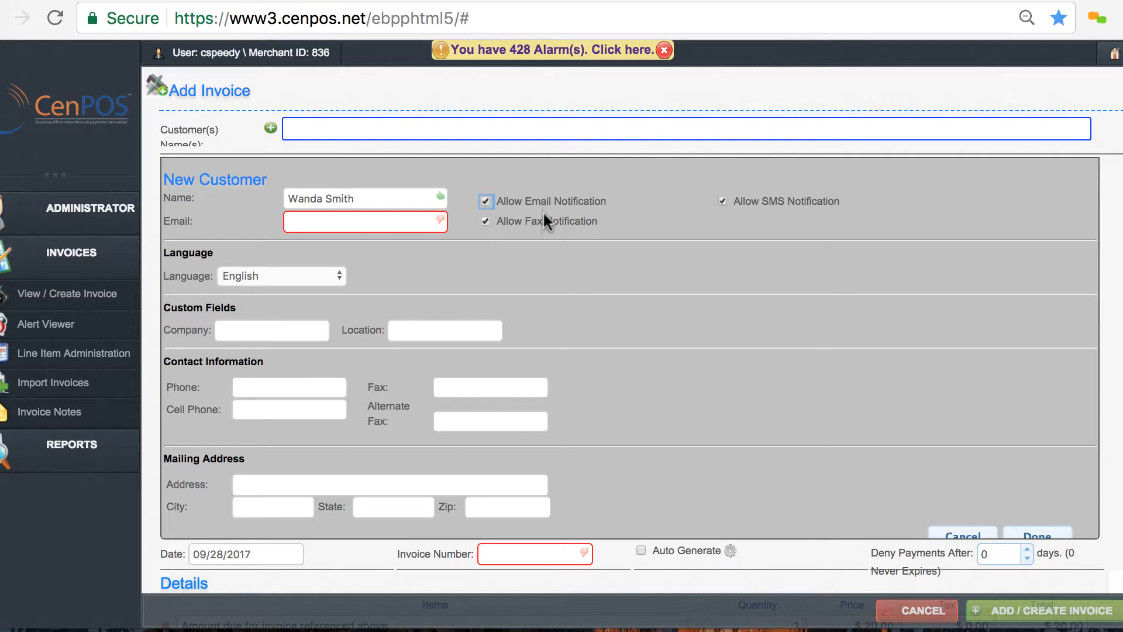
{"action": "mouse_move", "coordinate": [566, 211]}
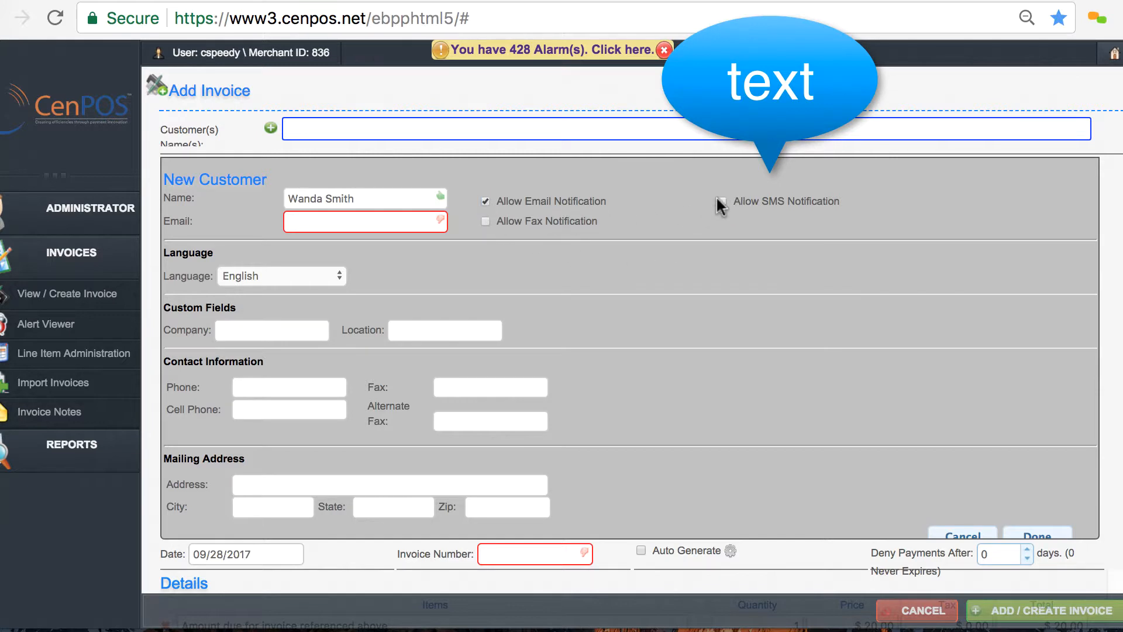
{"action": "left_click", "coordinate": [365, 221]}
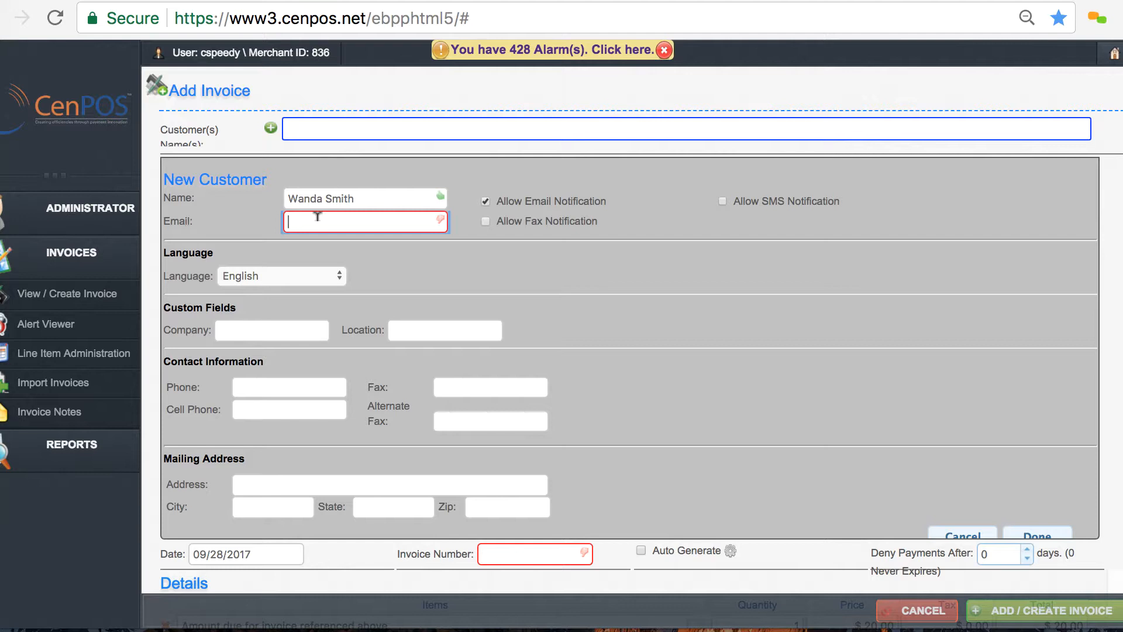
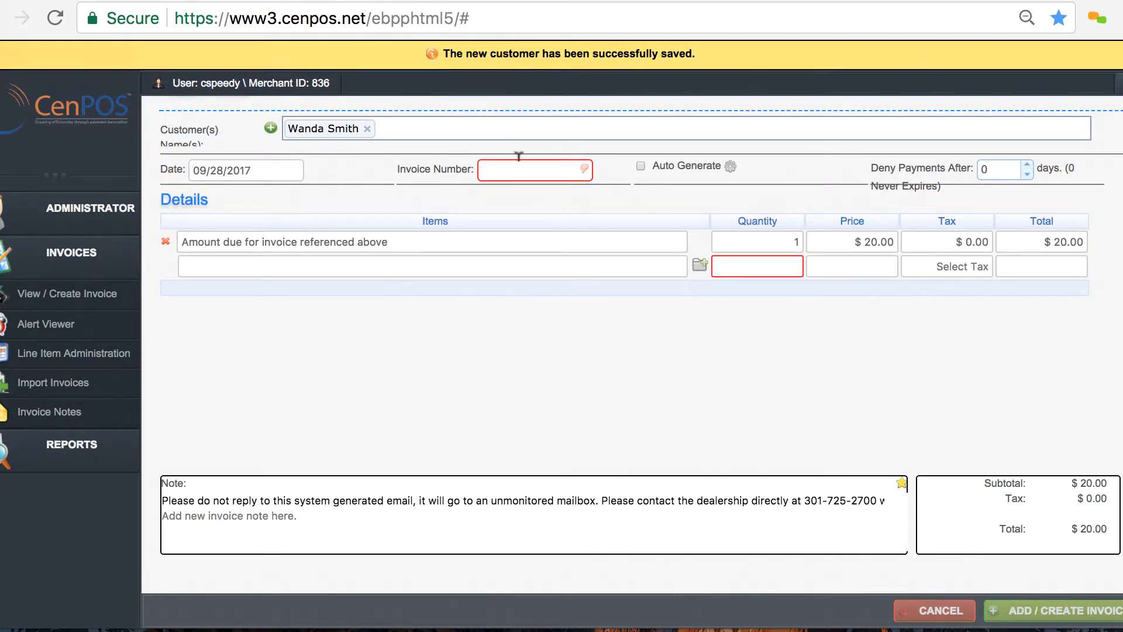
{"action": "type", "text": "243478"}
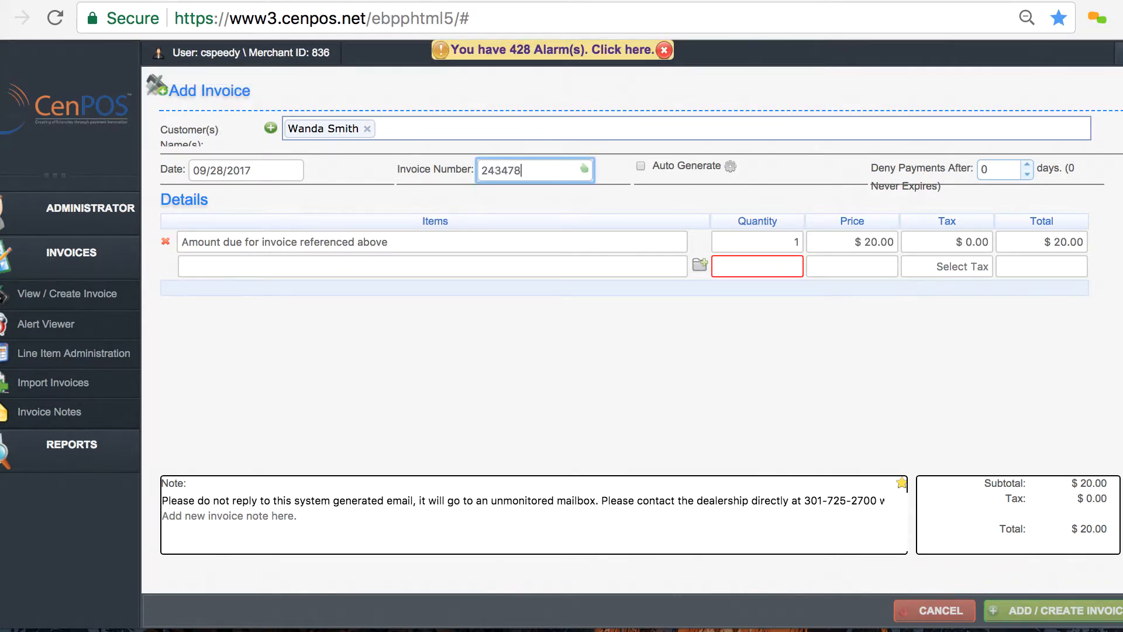
{"action": "left_click", "coordinate": [851, 241]}
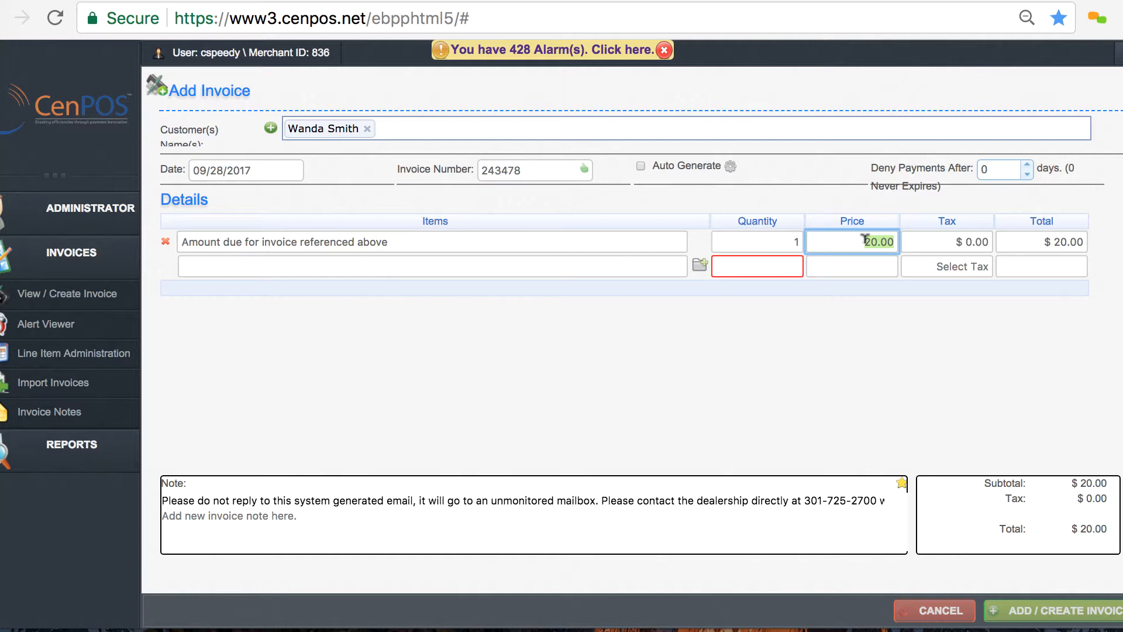
{"action": "type", "text": "3434"}
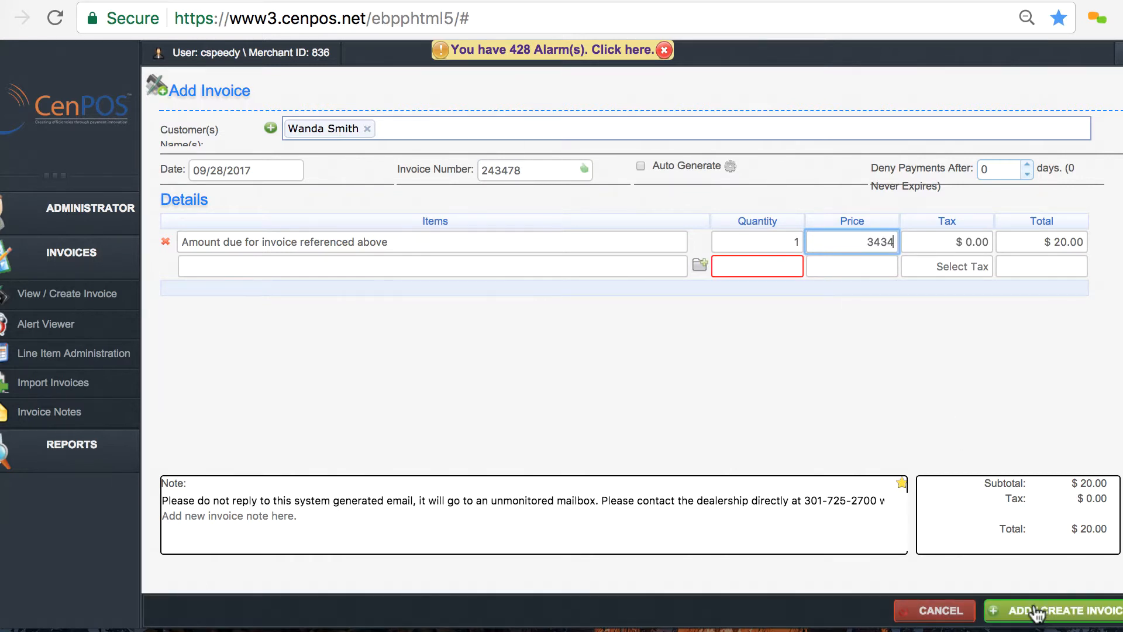
{"action": "left_click", "coordinate": [1053, 611]}
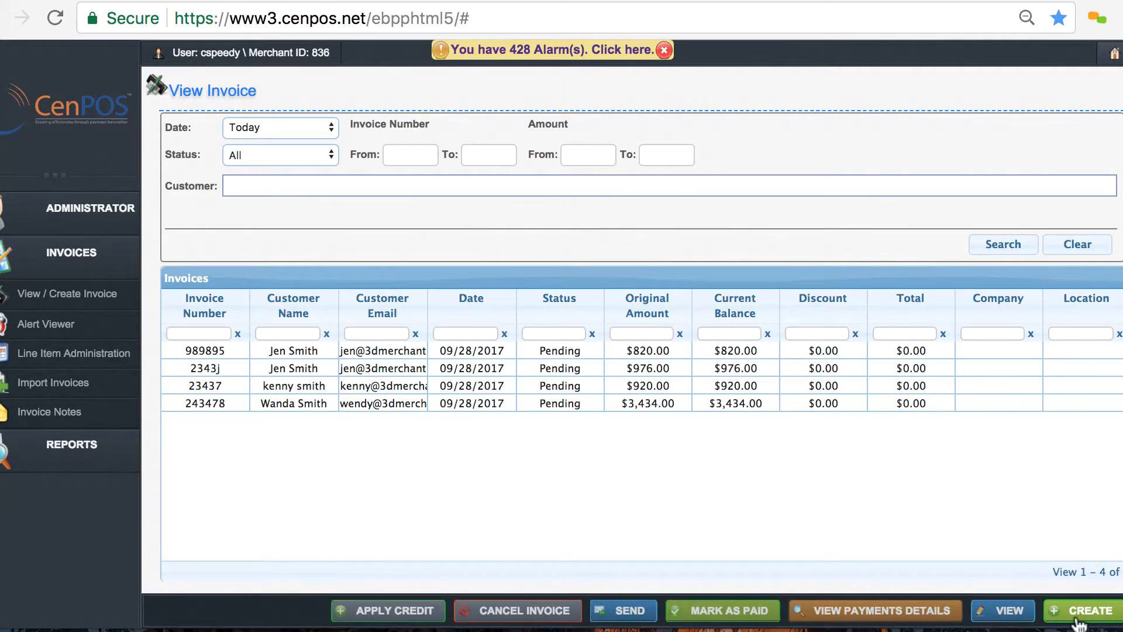
{"action": "left_click", "coordinate": [1087, 610]}
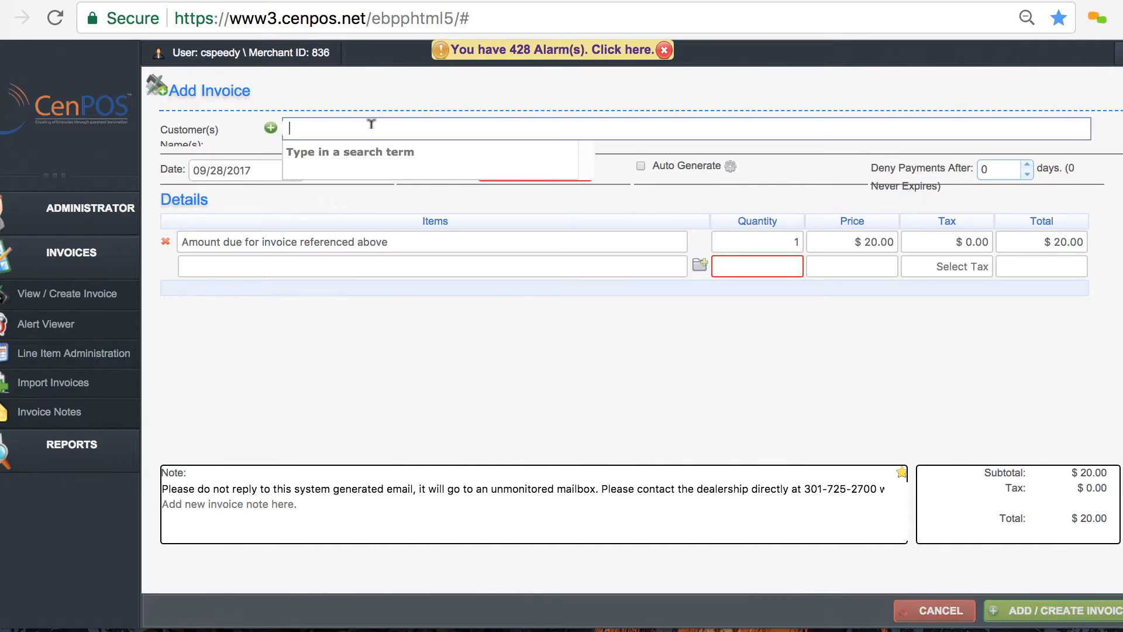
{"action": "type", "text": "wanda"}
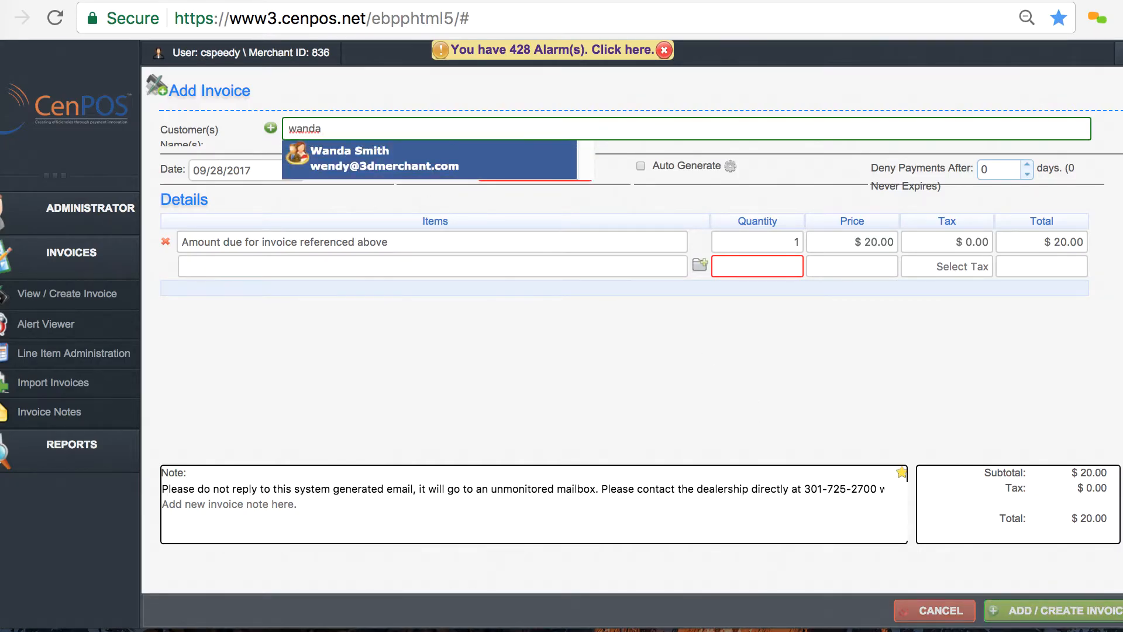
{"action": "left_click", "coordinate": [348, 151]}
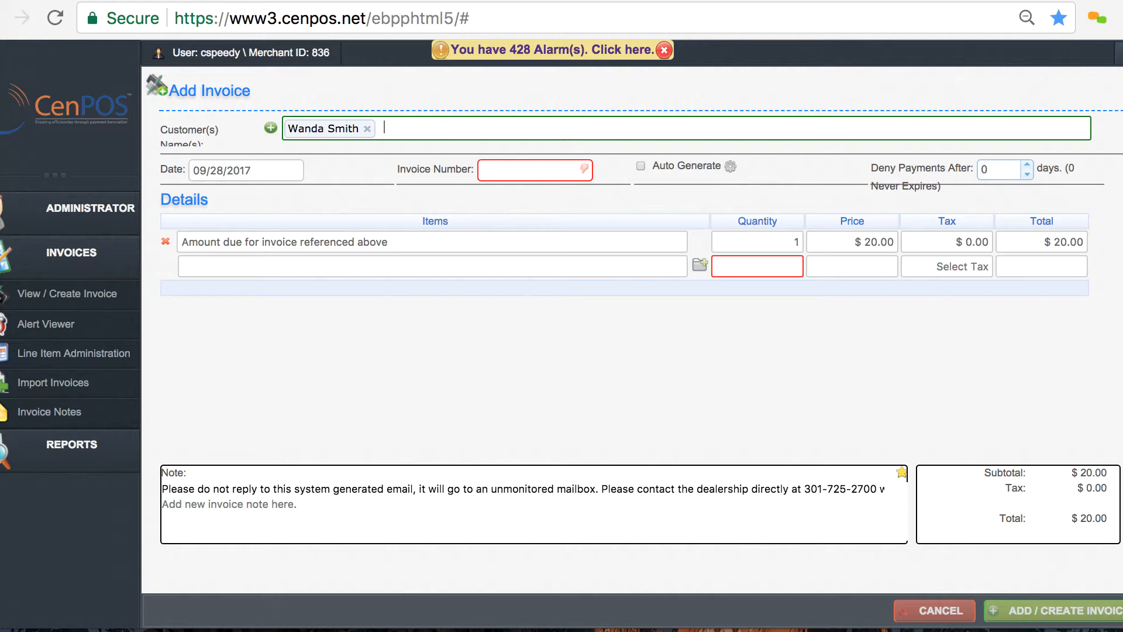
{"action": "left_click", "coordinate": [531, 169]}
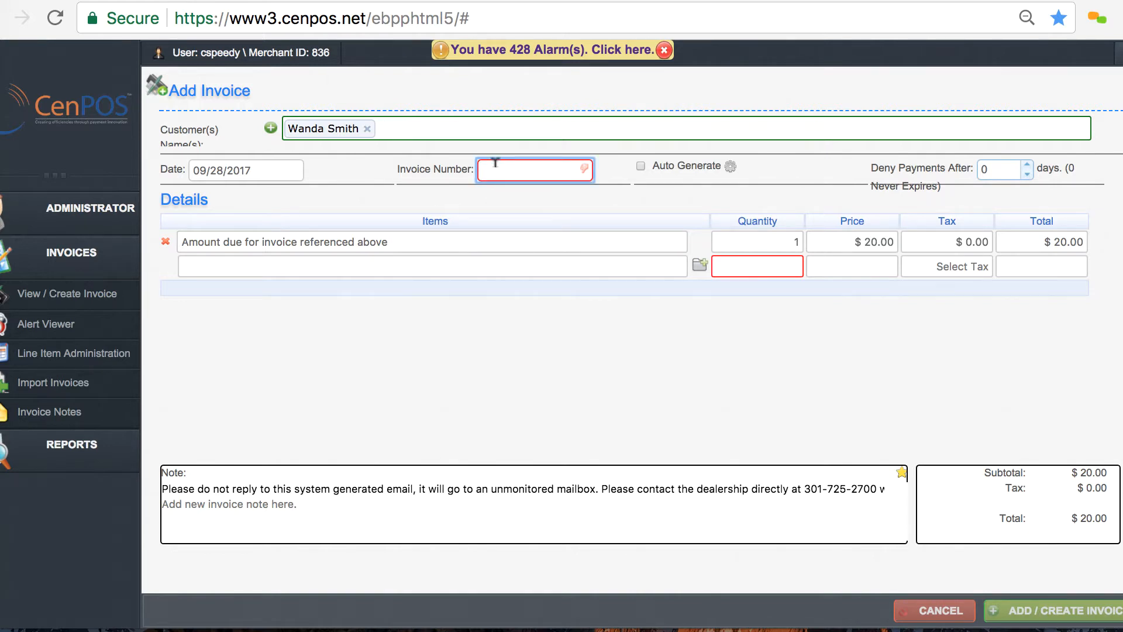
{"action": "type", "text": "2343"}
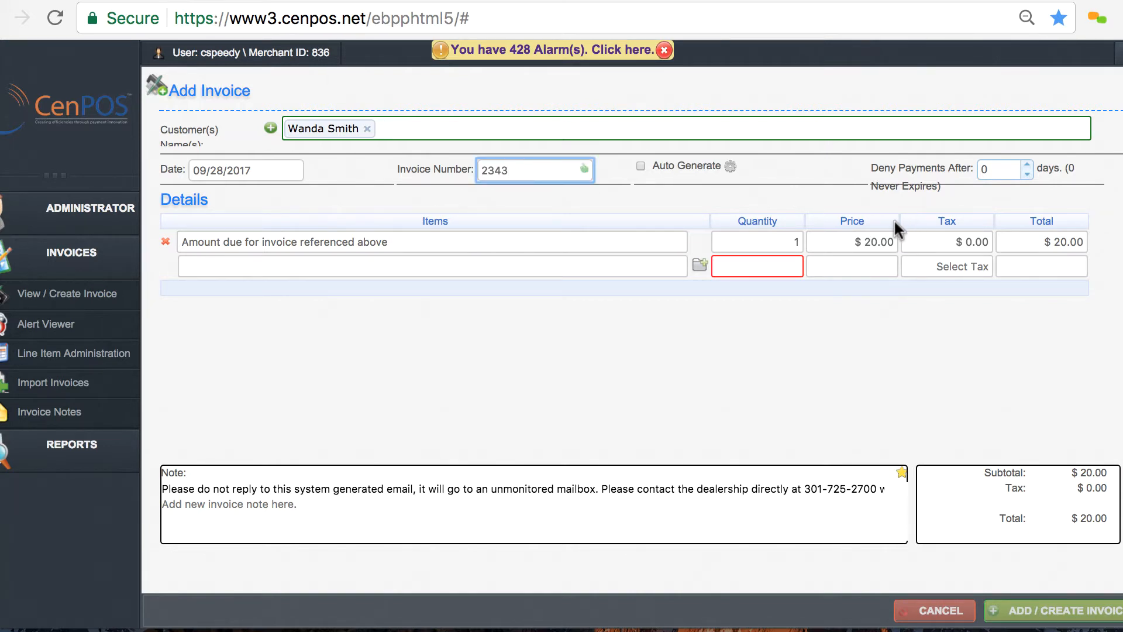